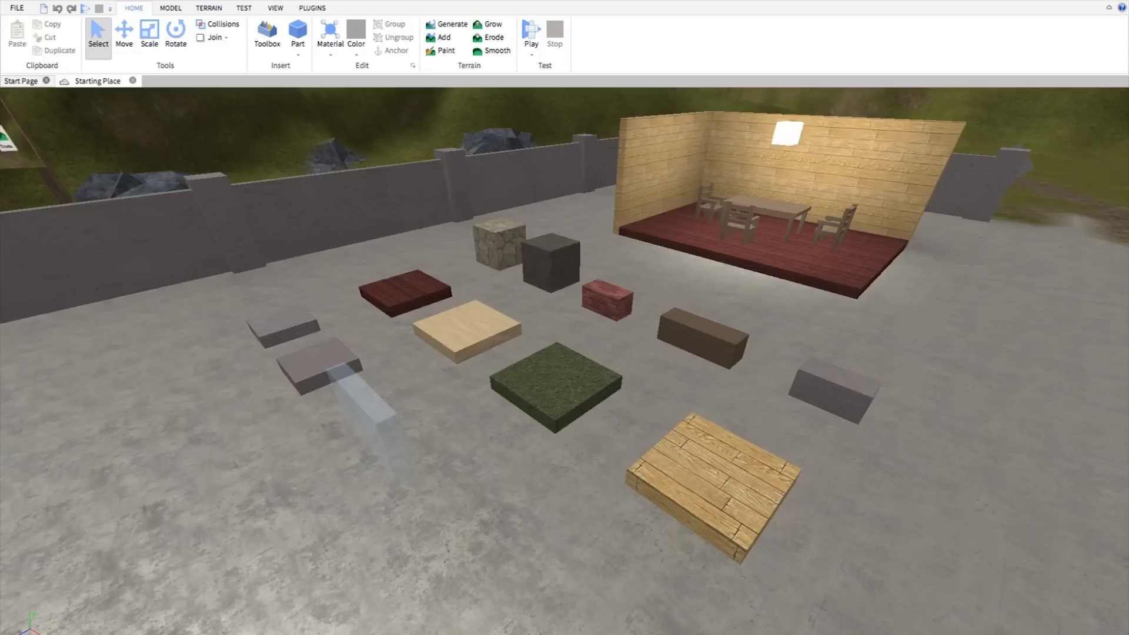
{"action": "mouse_move", "coordinate": [964, 384]}
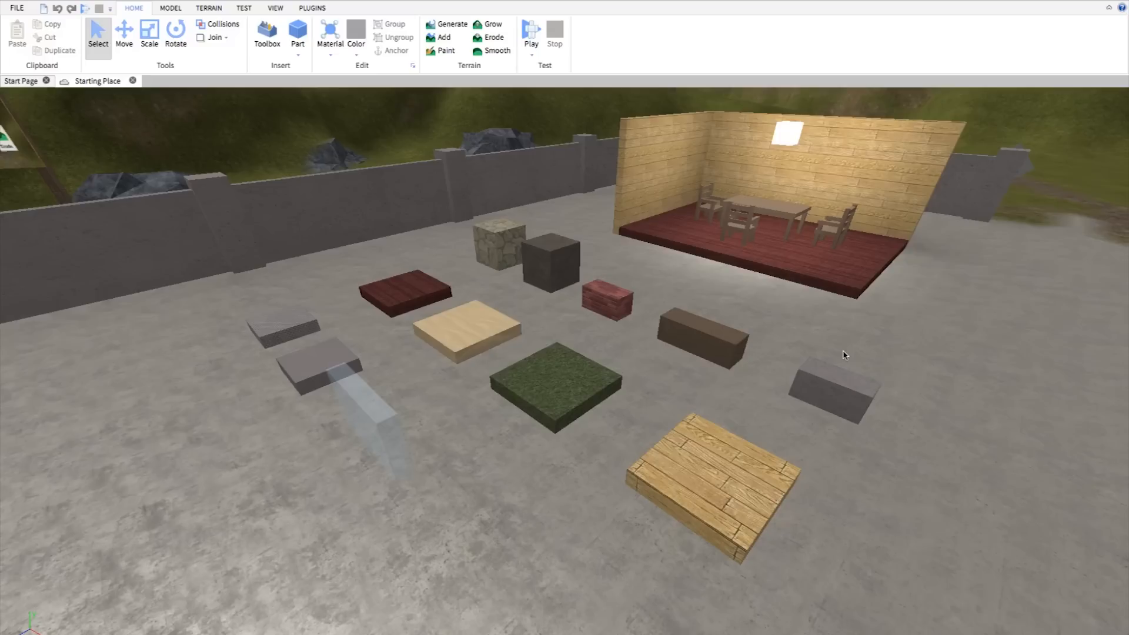
- Drag the dark brown block slightly back, deselect it, and switch to the Move tool
{"action": "left_click", "coordinate": [699, 336]}
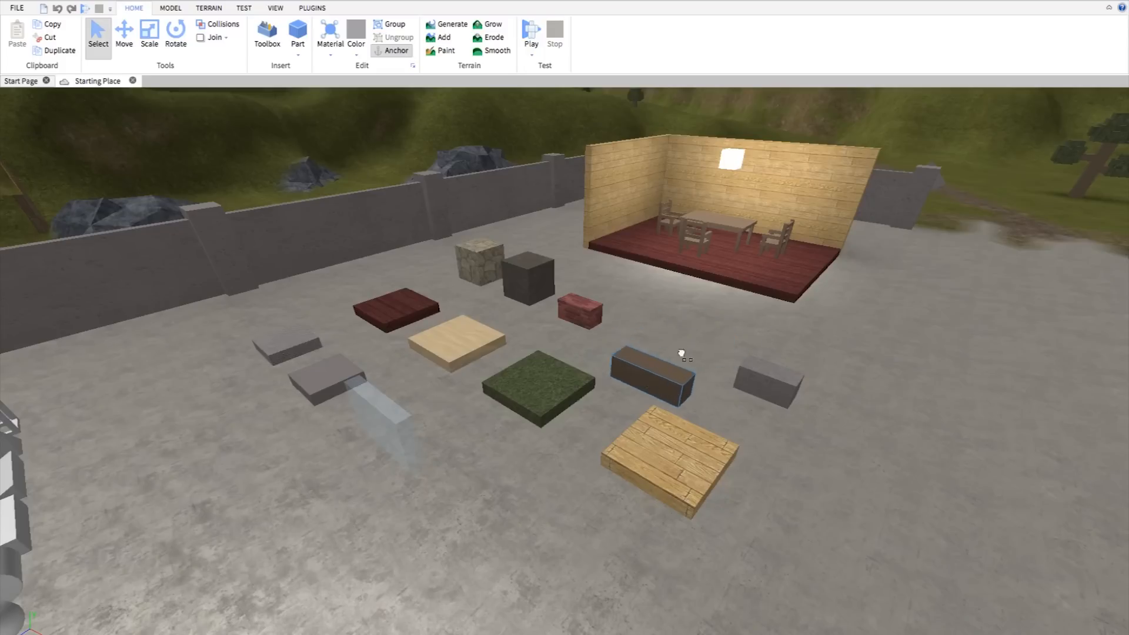
{"action": "left_click", "coordinate": [649, 374]}
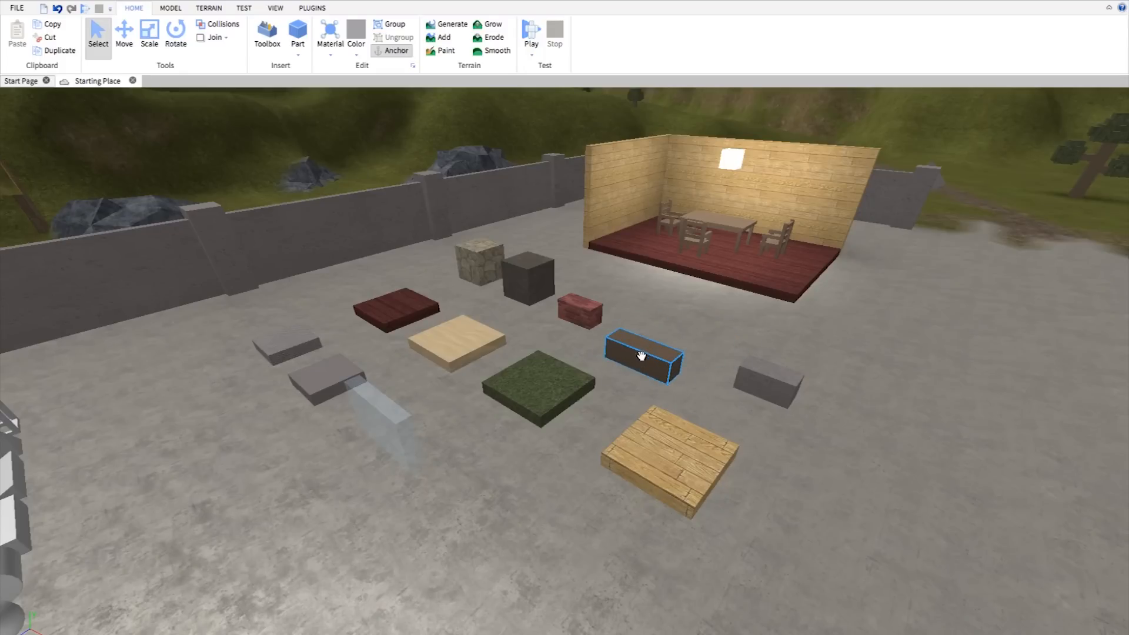
{"action": "left_click_drag", "start_coordinate": [640, 356], "coordinate": [676, 338]}
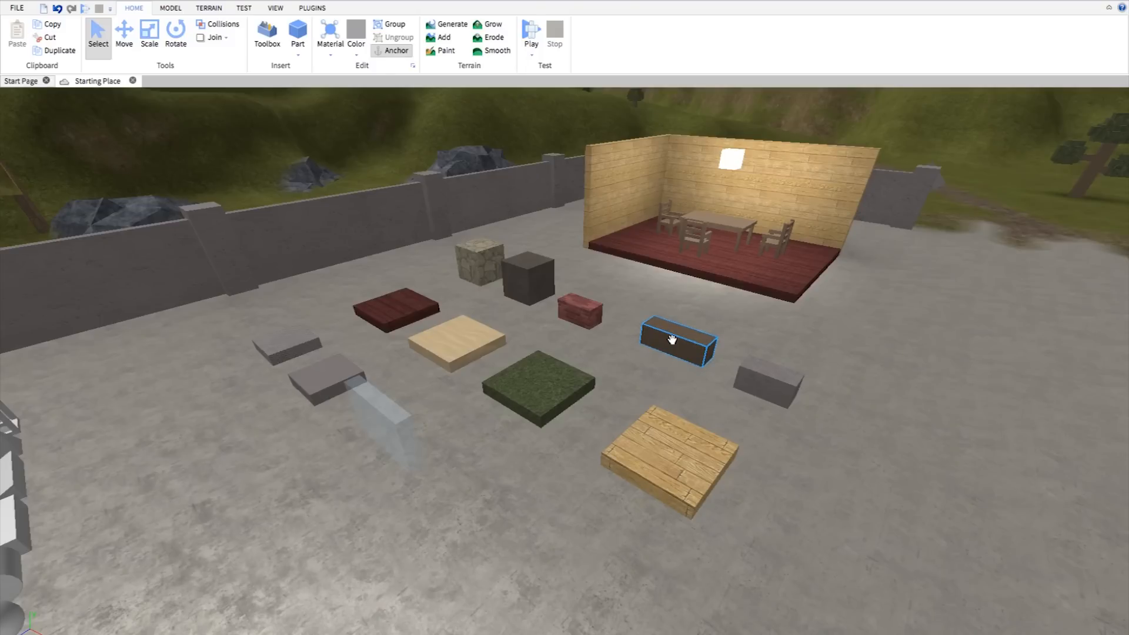
{"action": "left_click", "coordinate": [632, 360]}
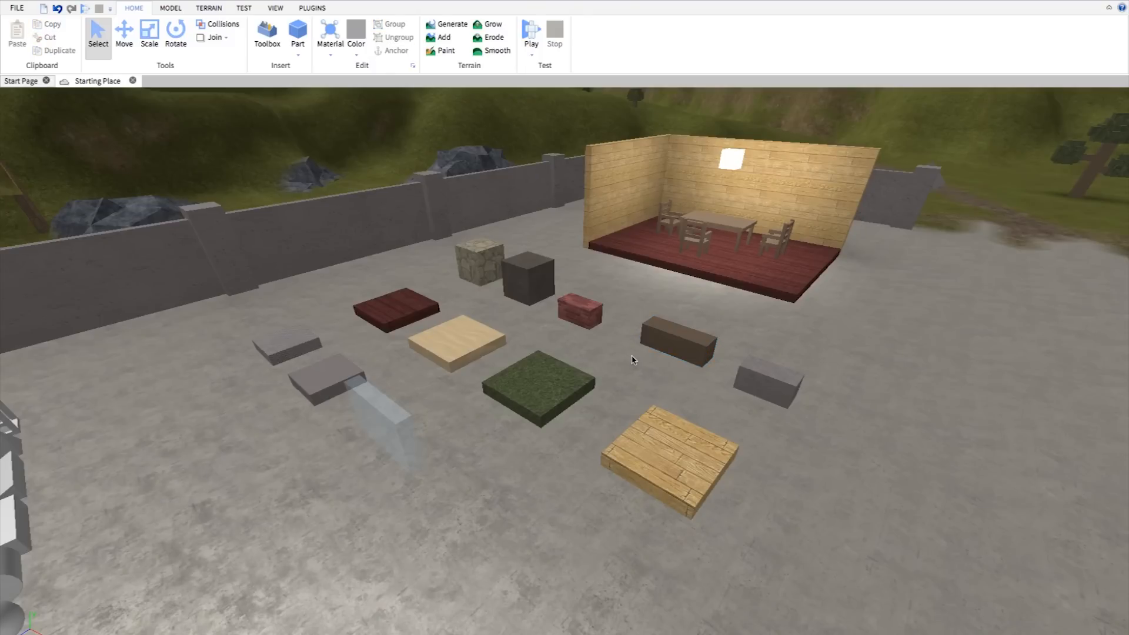
{"action": "left_click", "coordinate": [124, 32]}
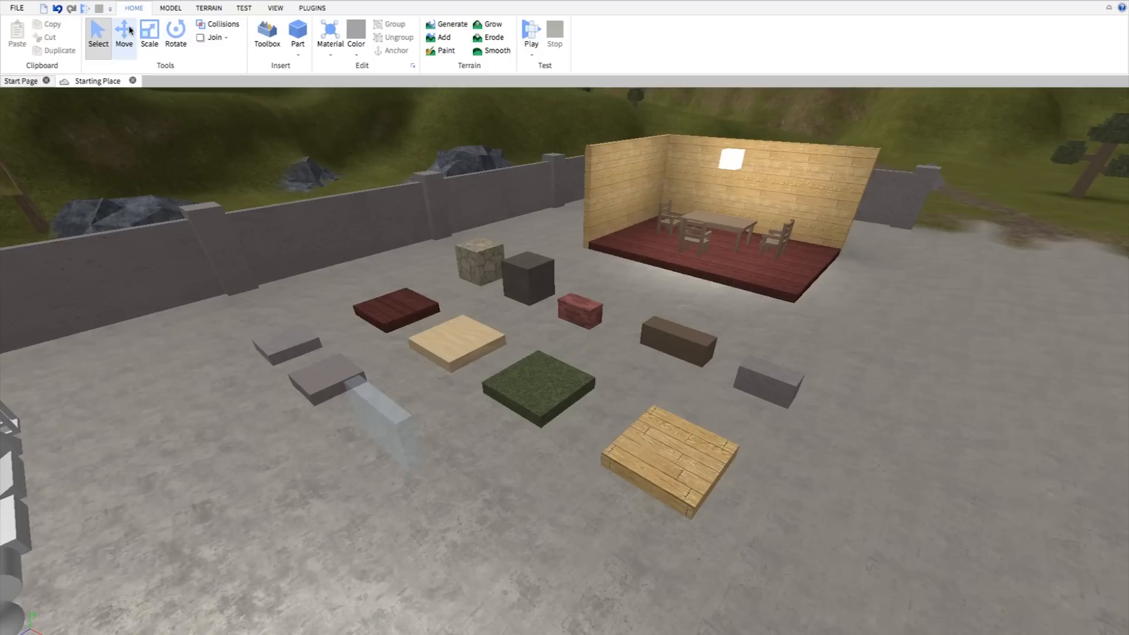
{"action": "left_click", "coordinate": [124, 32]}
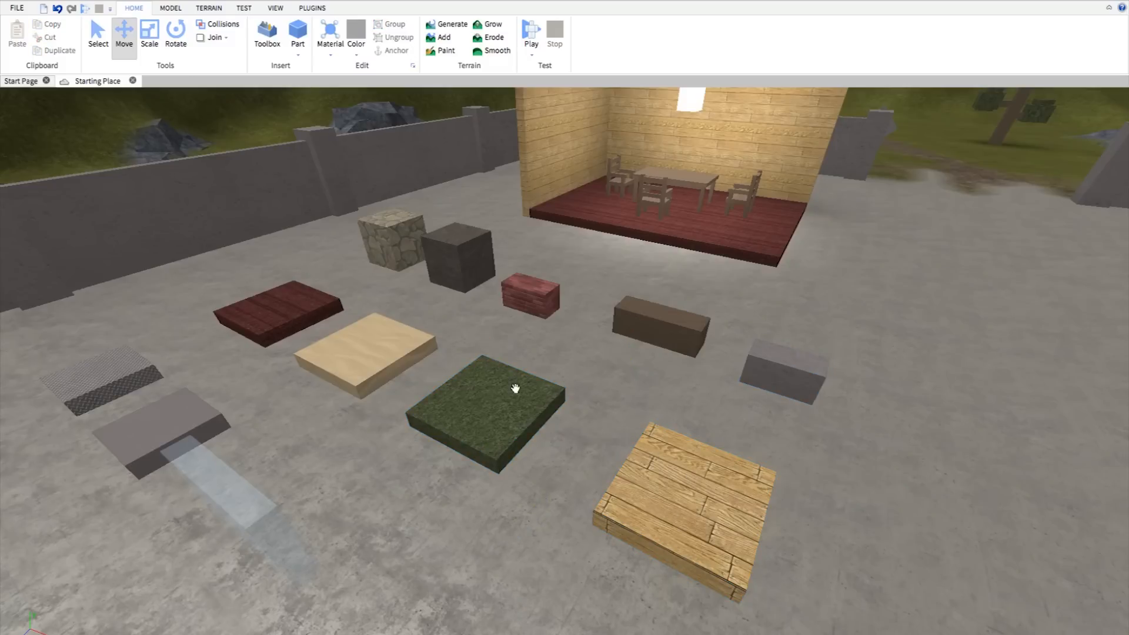
- Select the green grass part and drag its Move arrow flush against the wooden plank
{"action": "left_click", "coordinate": [487, 403]}
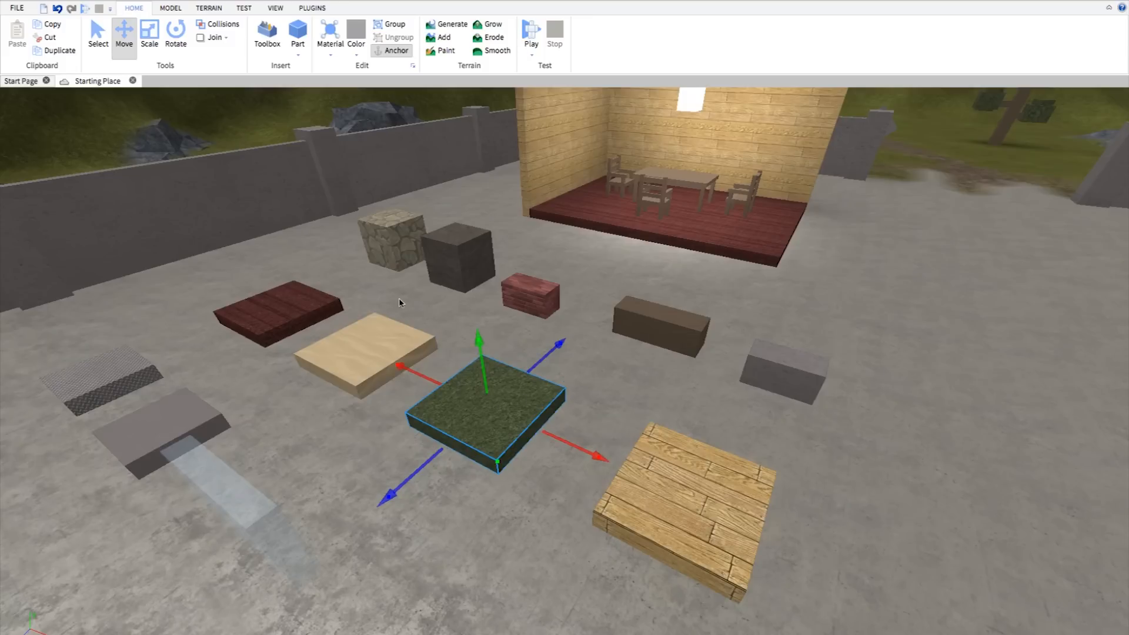
{"action": "mouse_move", "coordinate": [524, 352]}
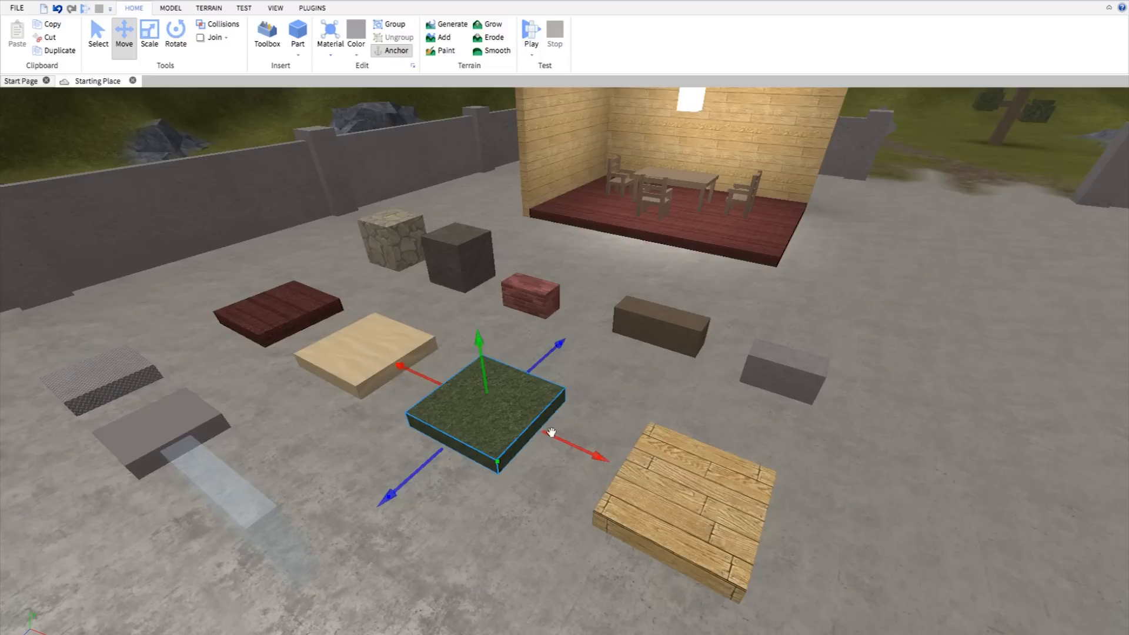
{"action": "mouse_move", "coordinate": [596, 352]}
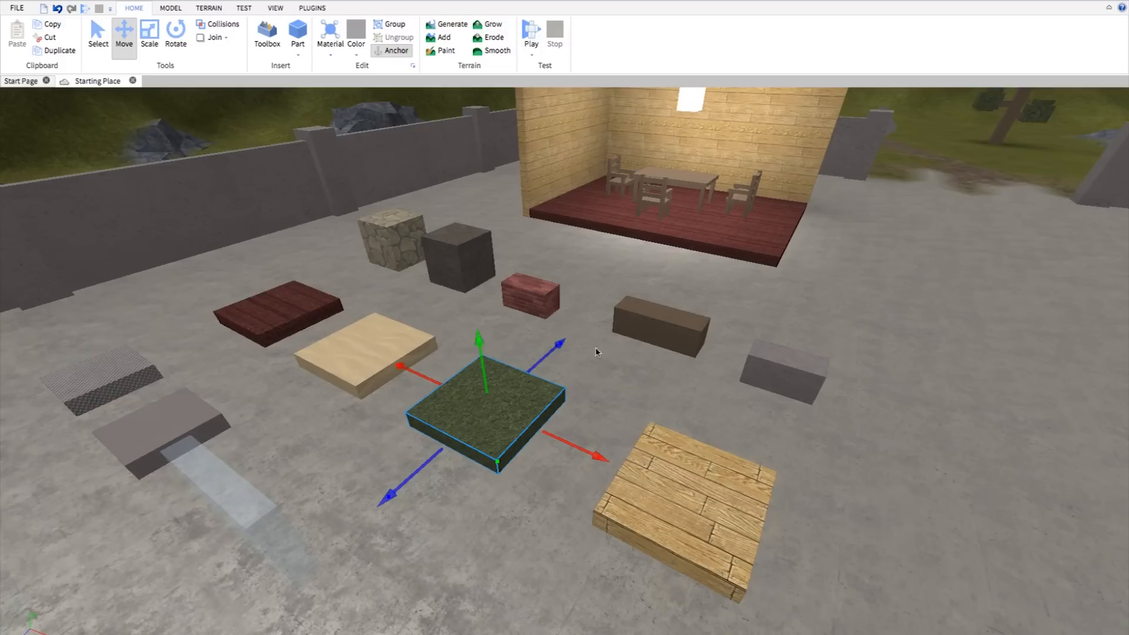
{"action": "mouse_move", "coordinate": [568, 440]}
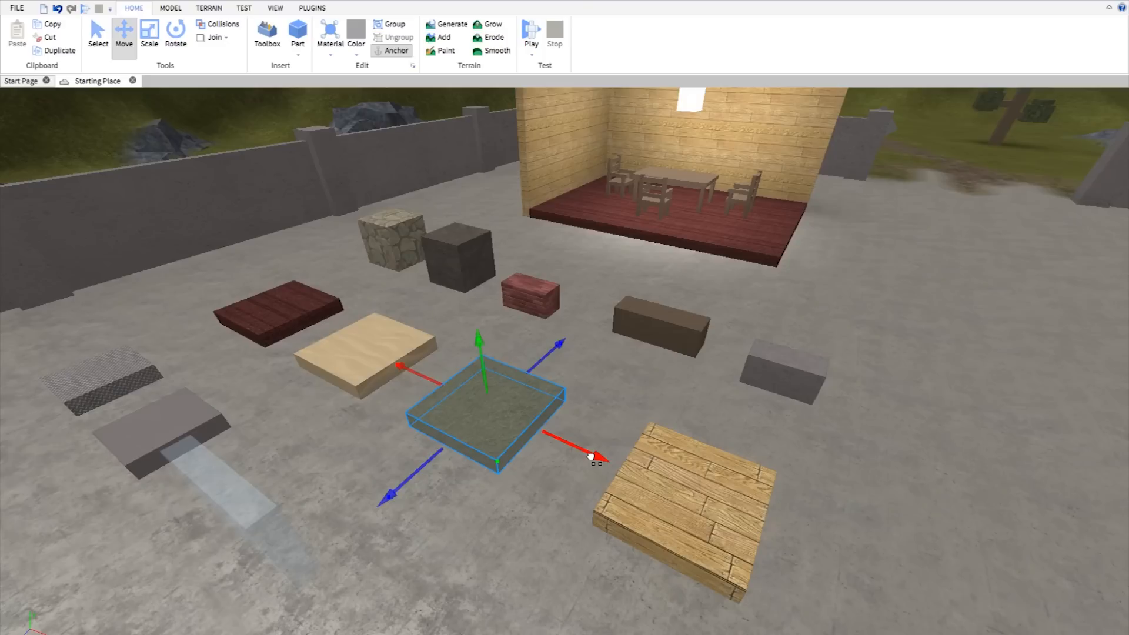
{"action": "left_click_drag", "start_coordinate": [590, 457], "coordinate": [677, 493]}
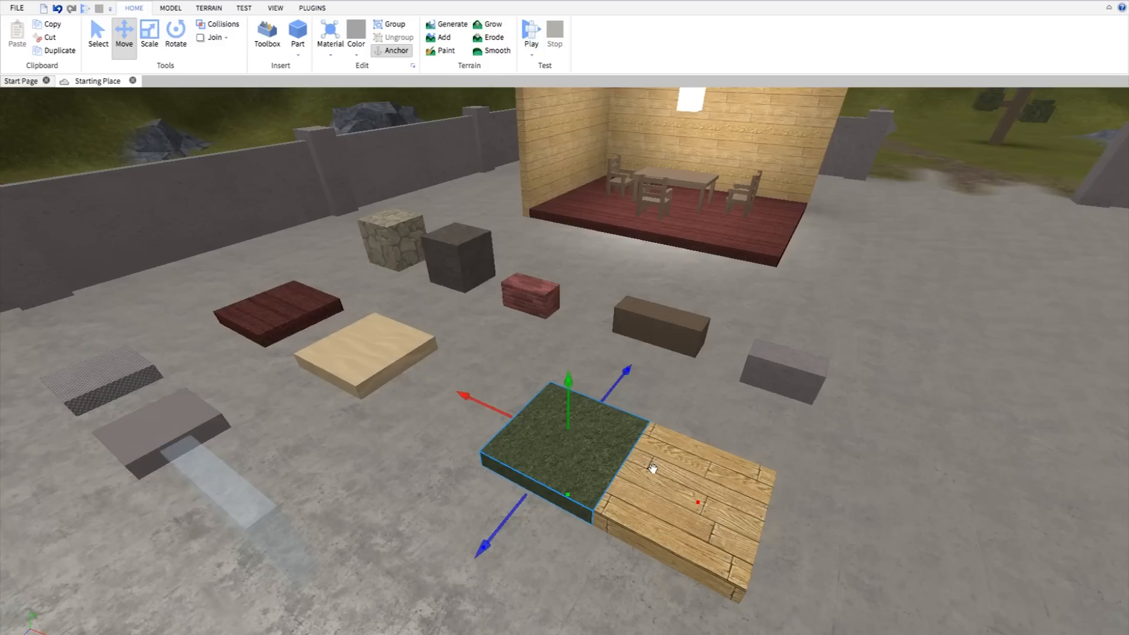
{"action": "mouse_move", "coordinate": [696, 502]}
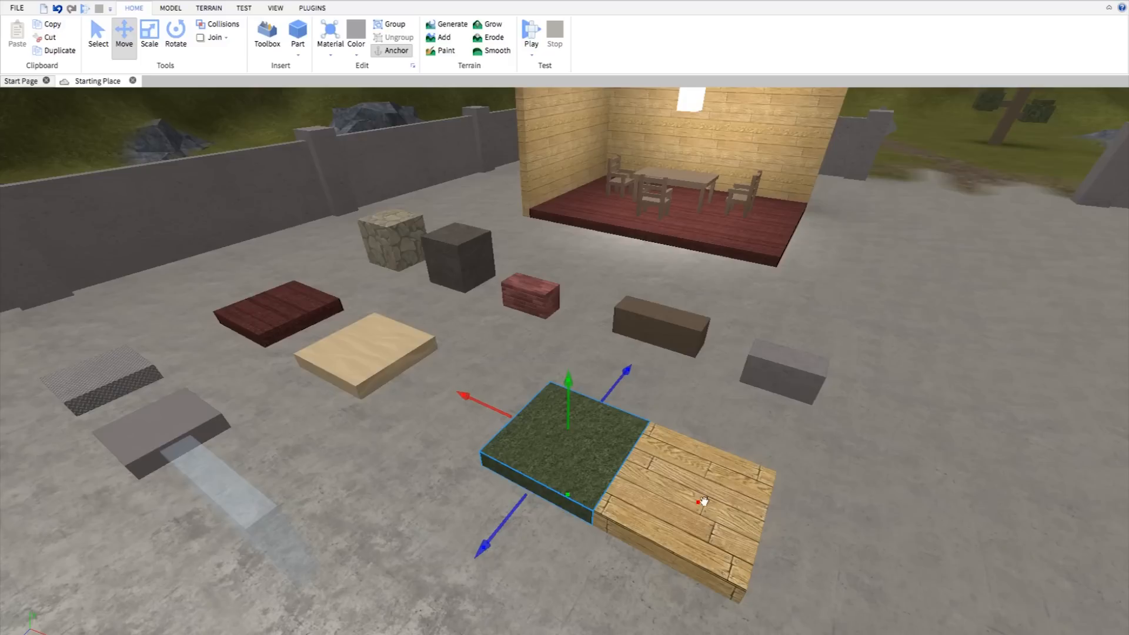
{"action": "mouse_move", "coordinate": [529, 359]}
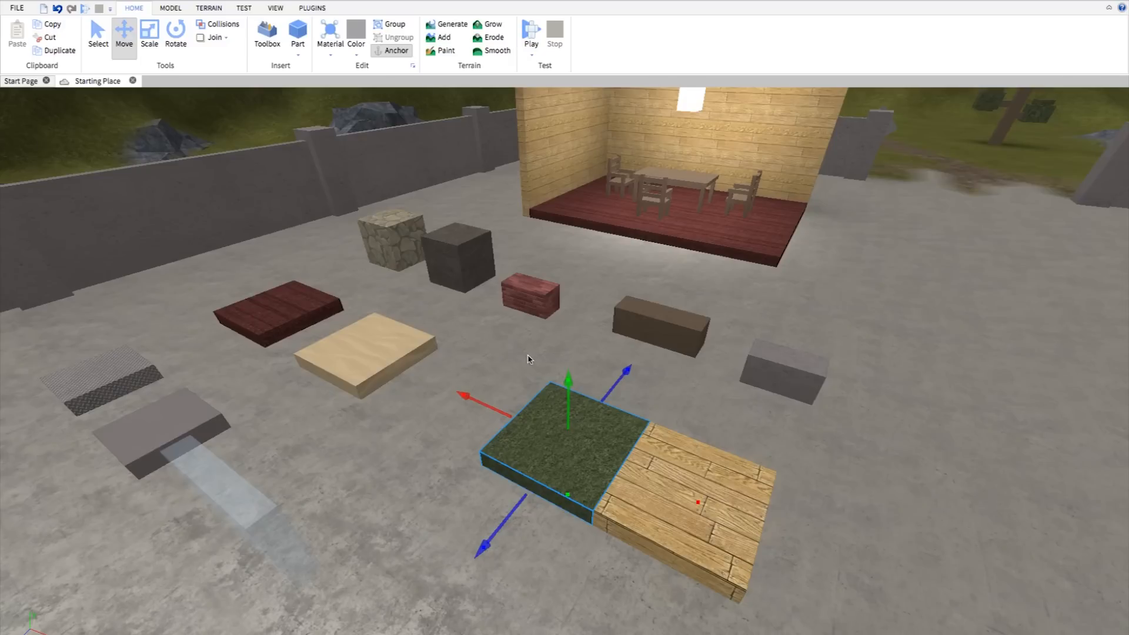
{"action": "mouse_move", "coordinate": [300, 226]}
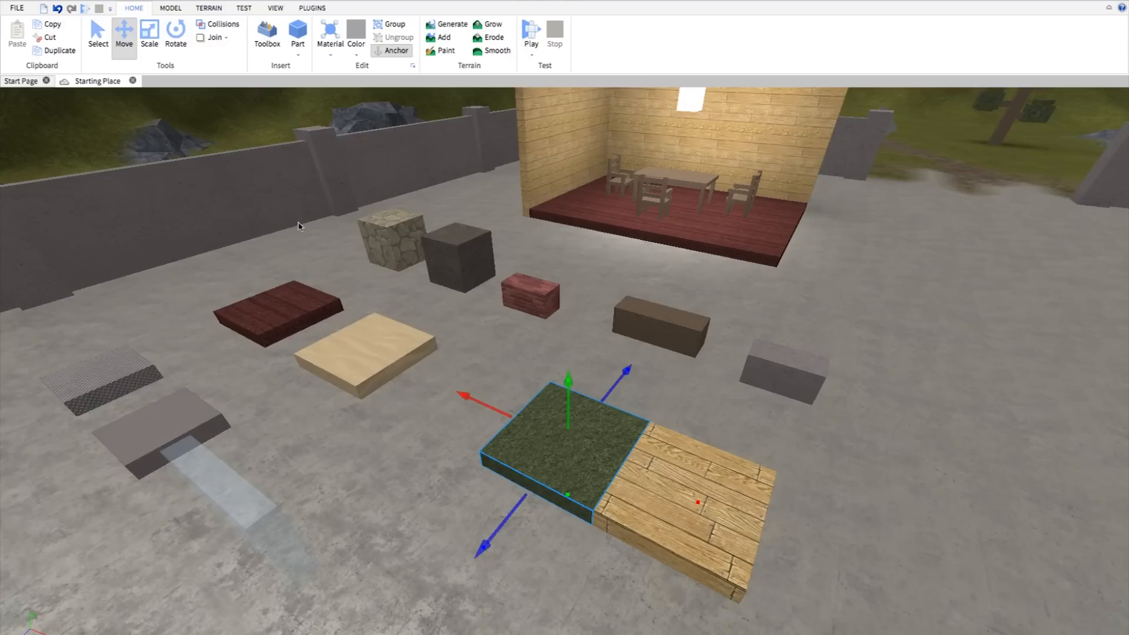
{"action": "mouse_move", "coordinate": [550, 477]}
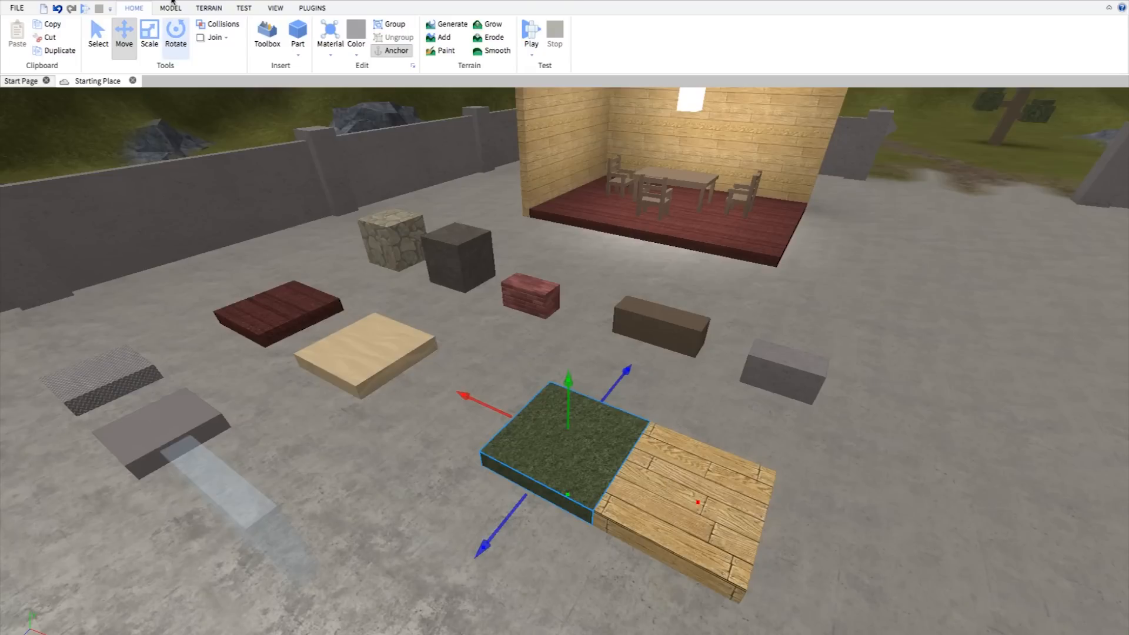
- Switch to the Model tab and set the move snap increment to 1/5th stud
{"action": "left_click", "coordinate": [170, 8]}
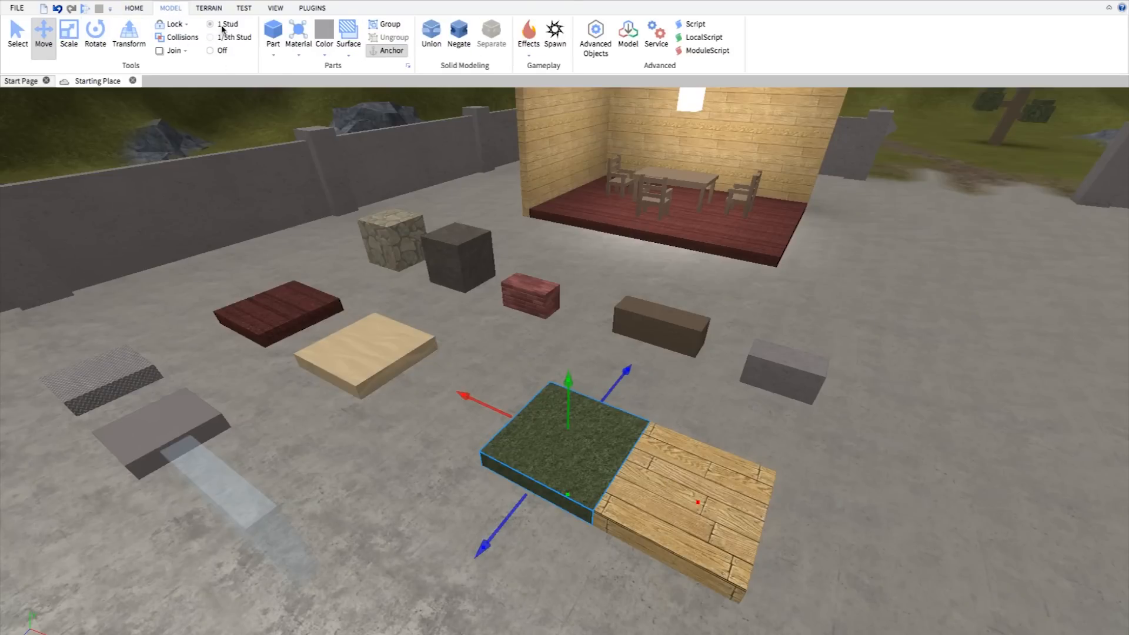
{"action": "mouse_move", "coordinate": [464, 398]}
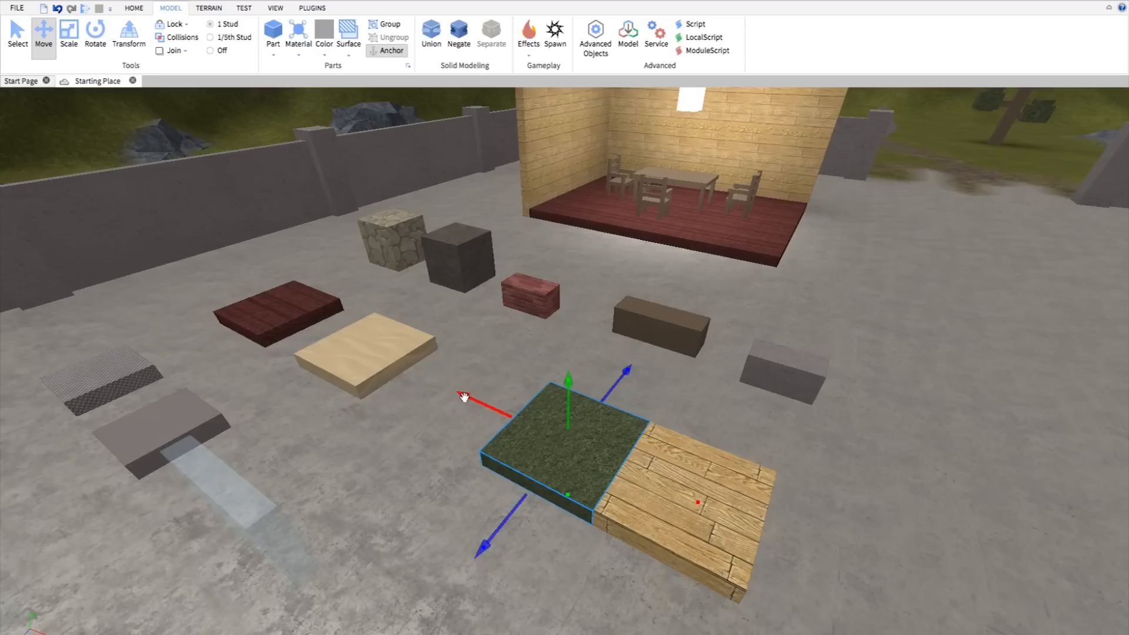
{"action": "left_click_drag", "start_coordinate": [465, 398], "coordinate": [430, 383]}
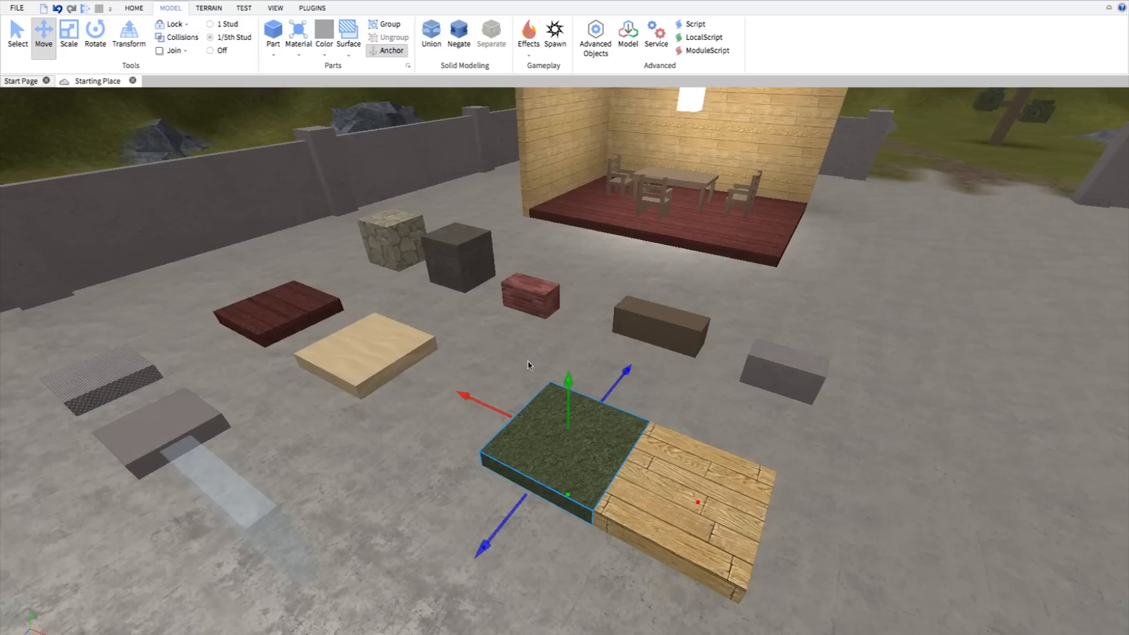
{"action": "mouse_move", "coordinate": [687, 486]}
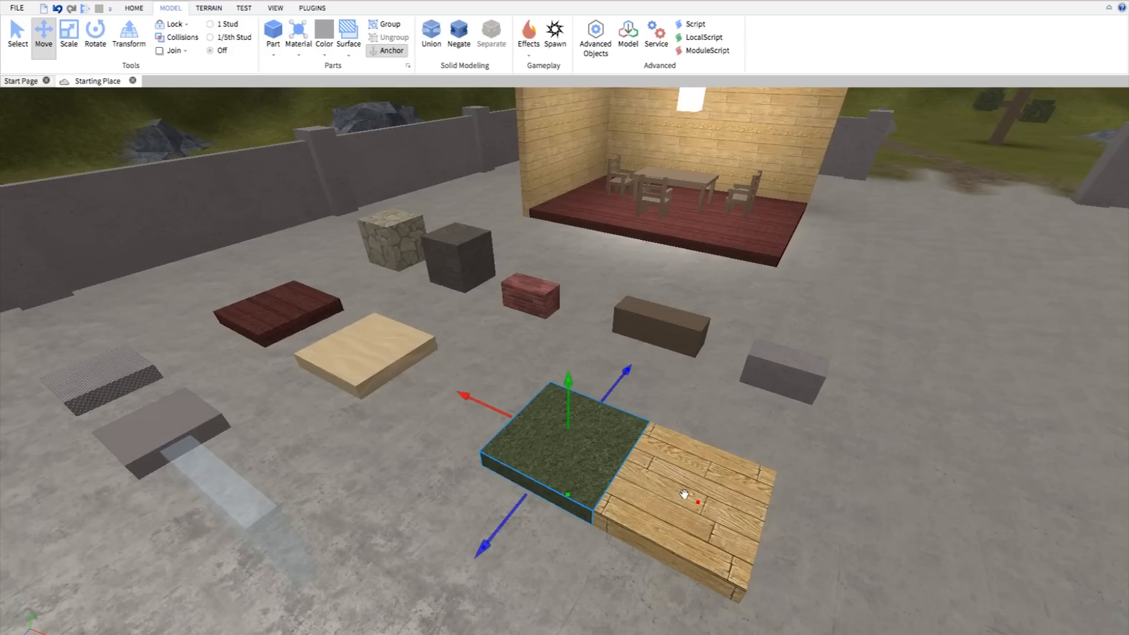
{"action": "mouse_move", "coordinate": [691, 502]}
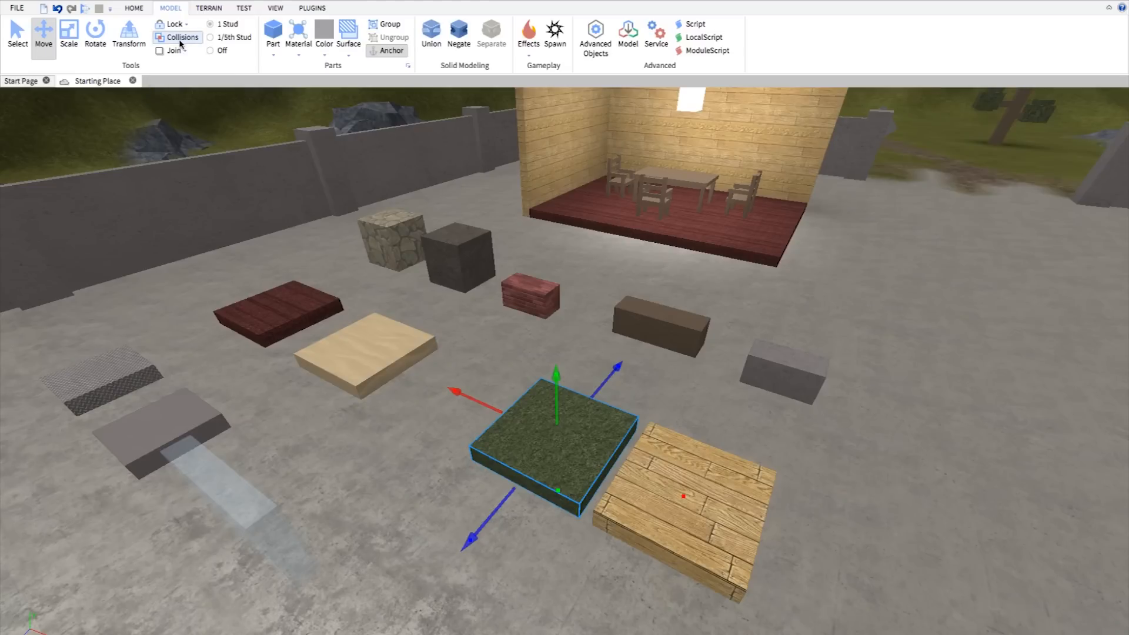
{"action": "mouse_move", "coordinate": [675, 514]}
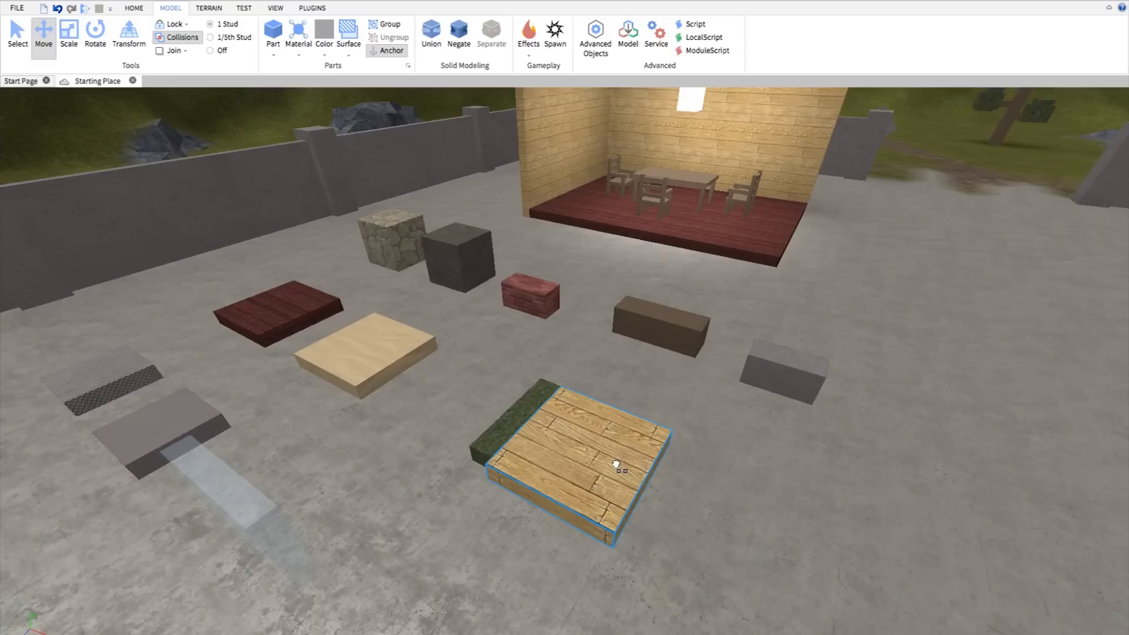
- Pull the wooden plank back so it sits slightly apart from the grass part
{"action": "left_click_drag", "start_coordinate": [576, 461], "coordinate": [699, 496]}
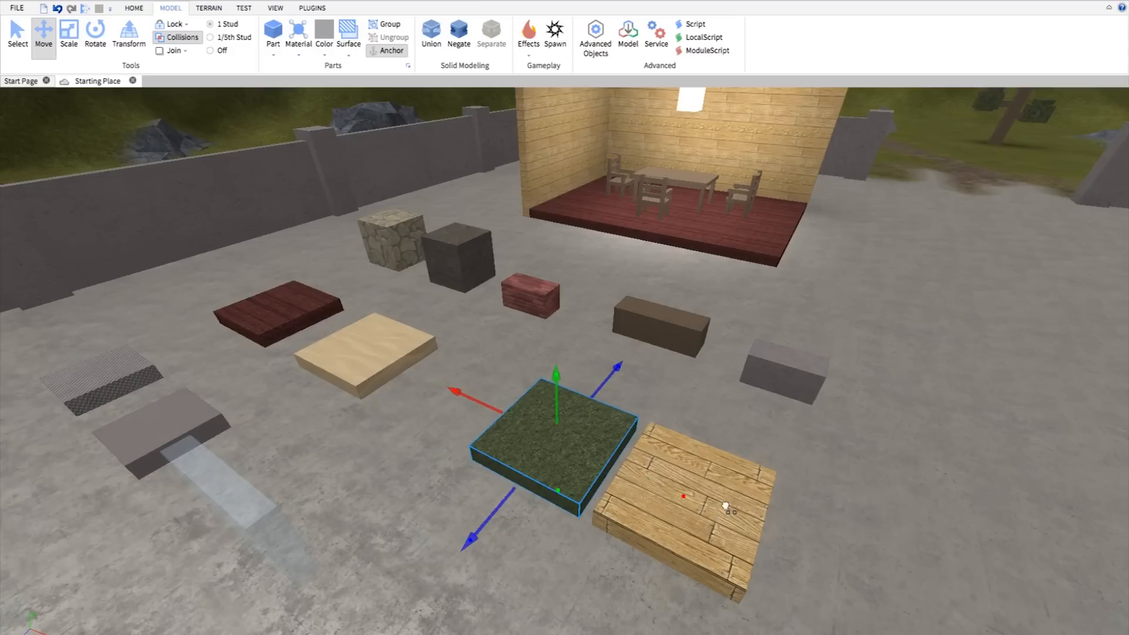
{"action": "mouse_move", "coordinate": [699, 494]}
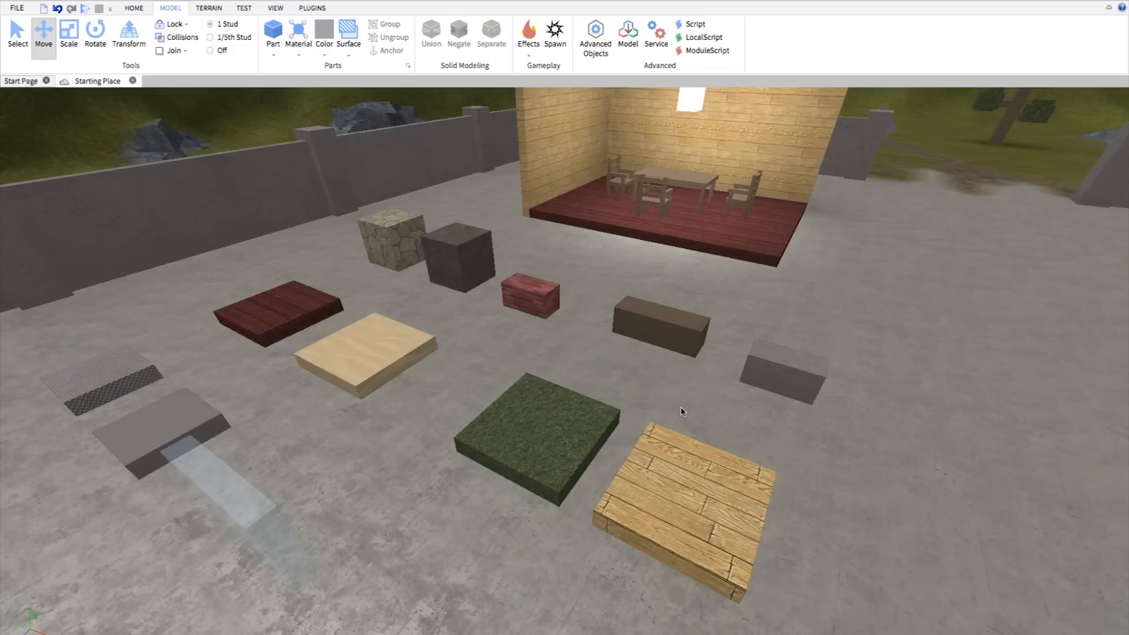
{"action": "mouse_move", "coordinate": [586, 424]}
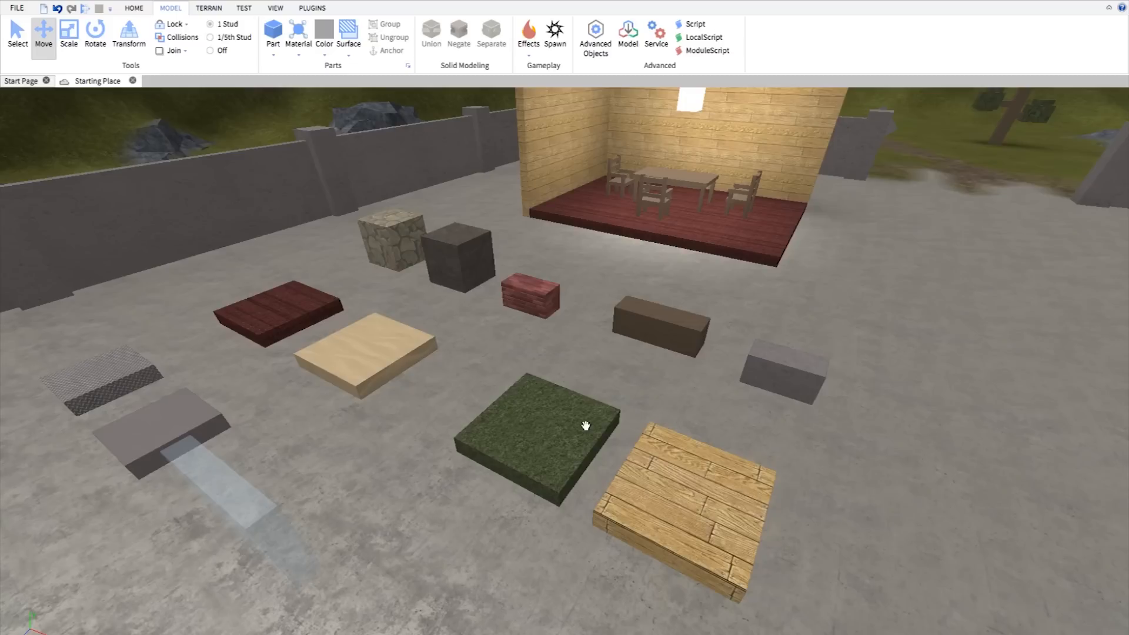